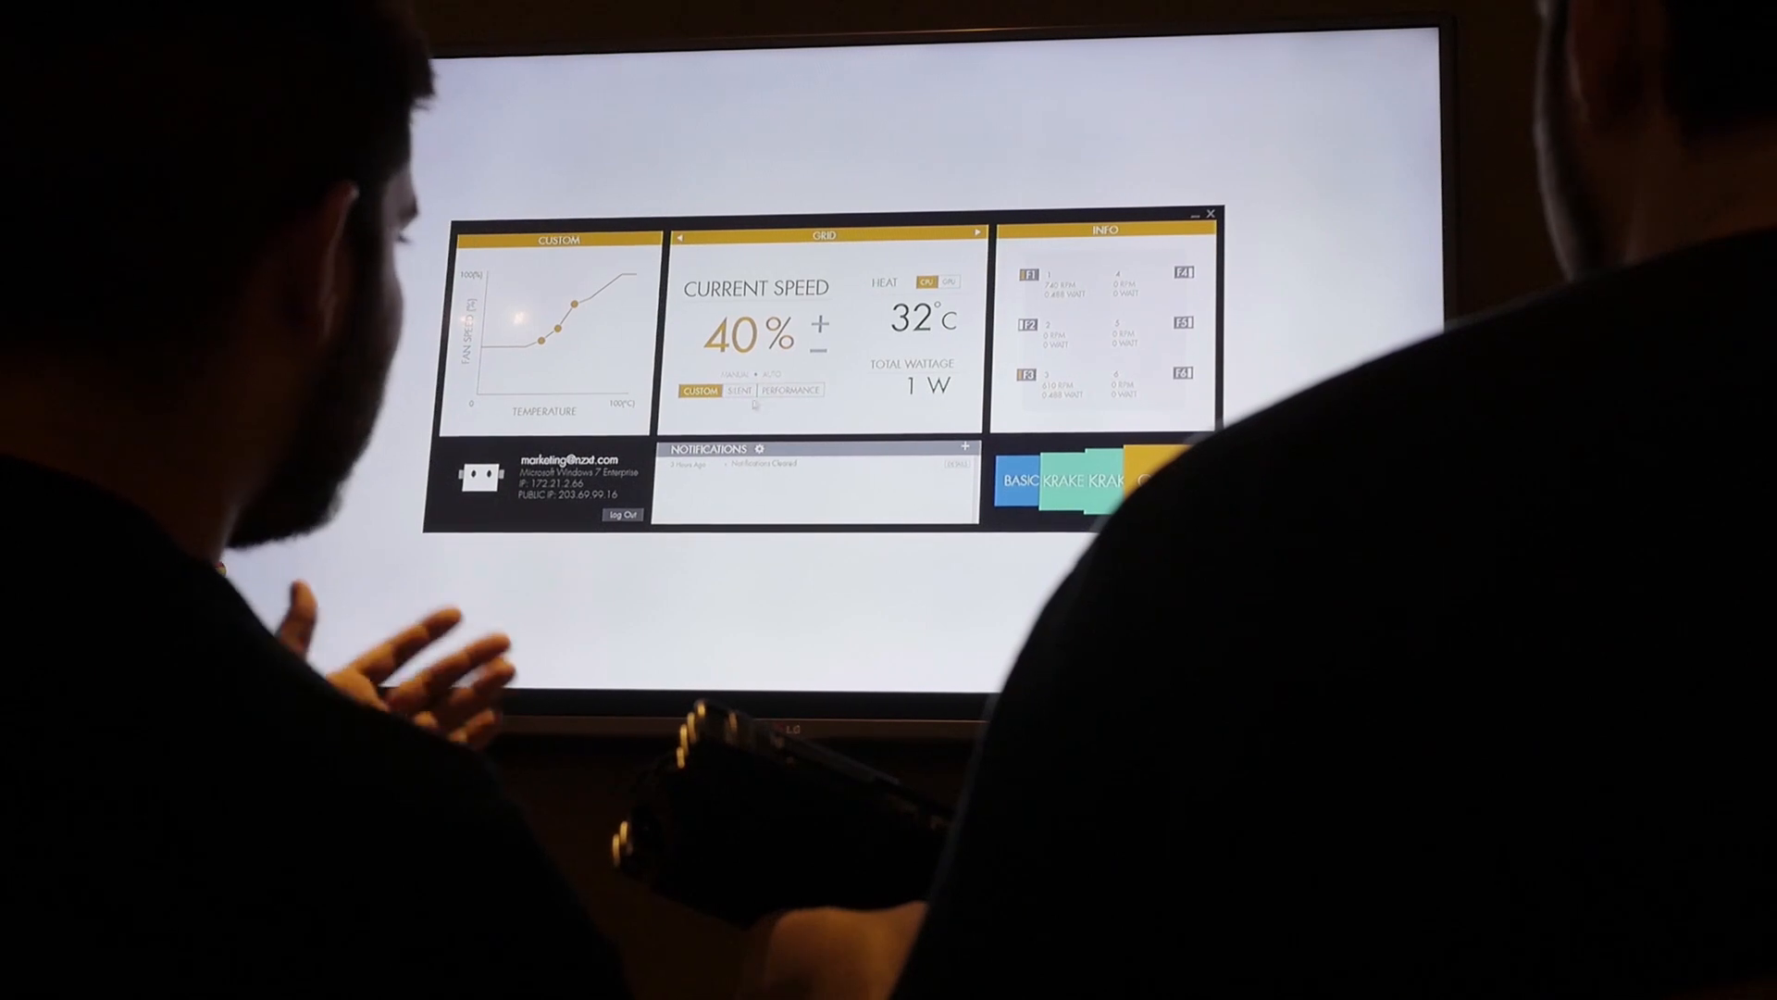
{"action": "left_click", "coordinate": [737, 390]}
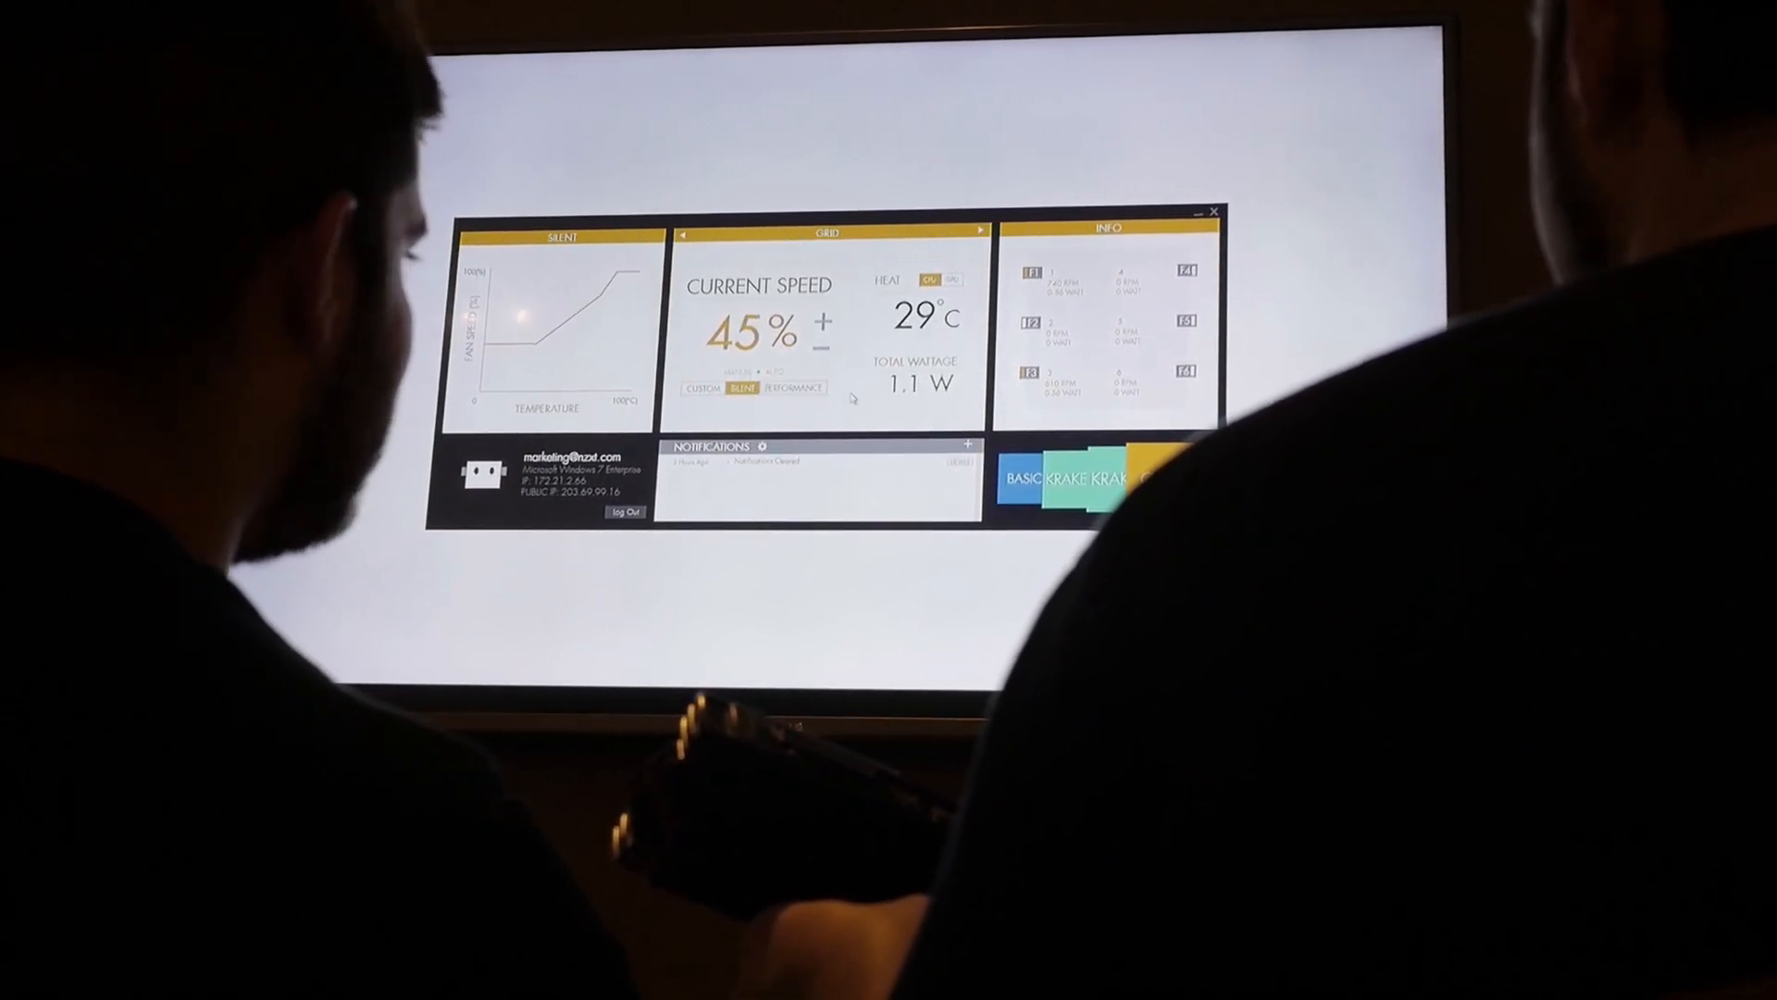
{"action": "left_click", "coordinate": [698, 390]}
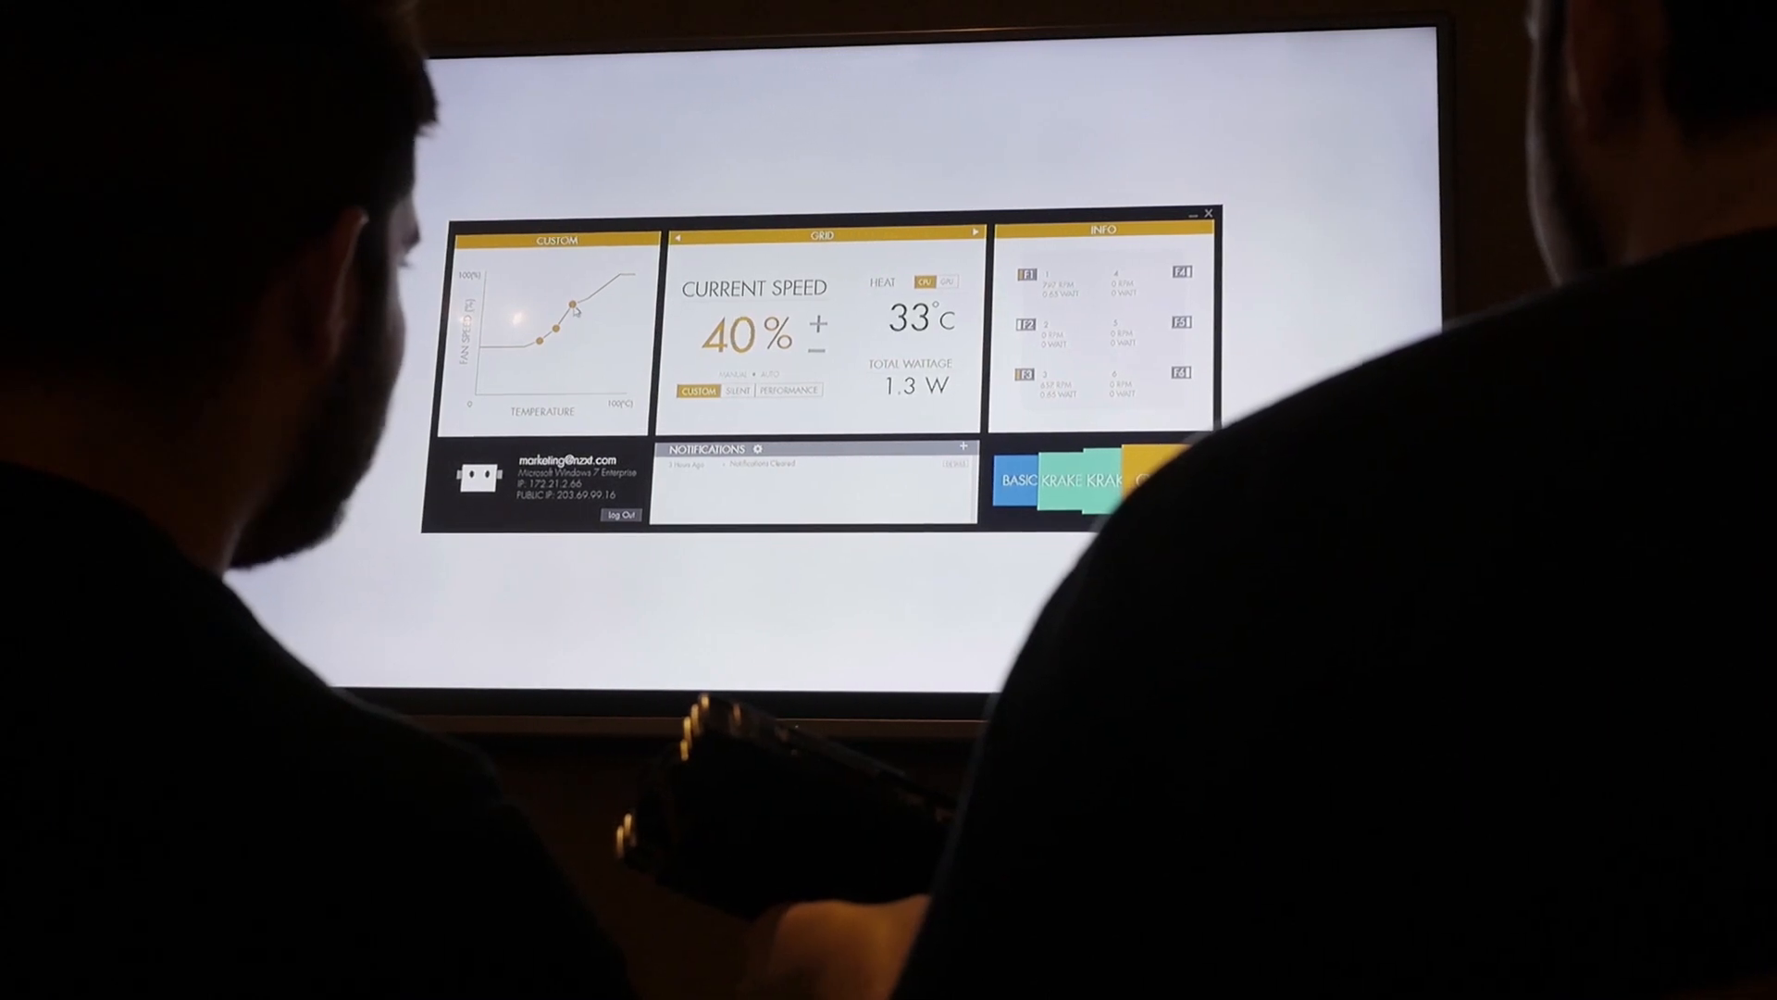